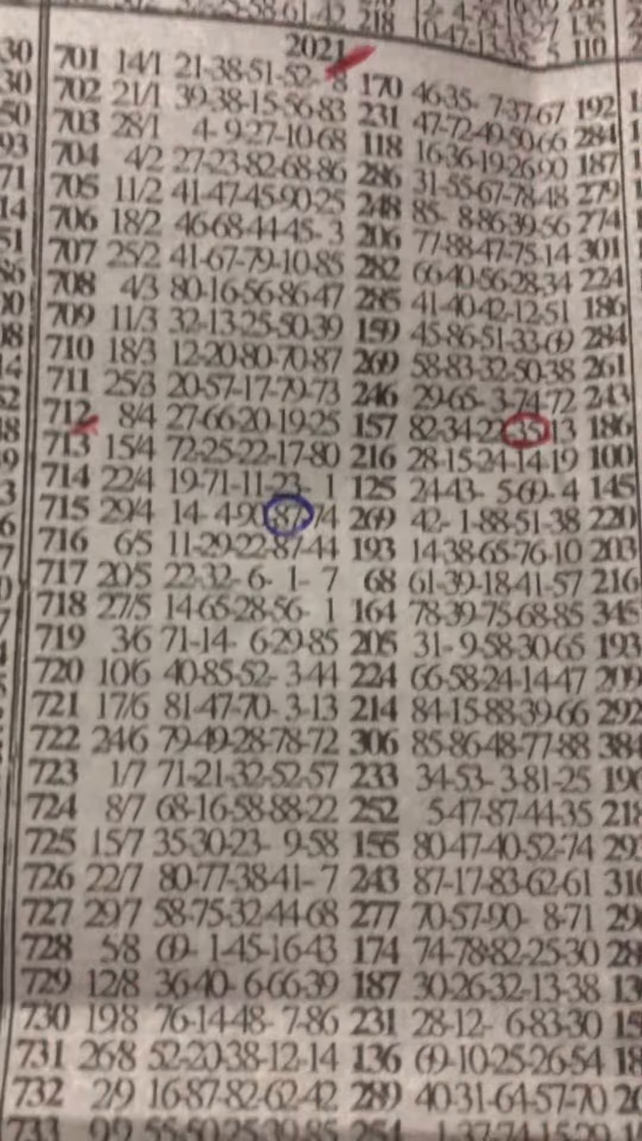
scroll("down", 3)
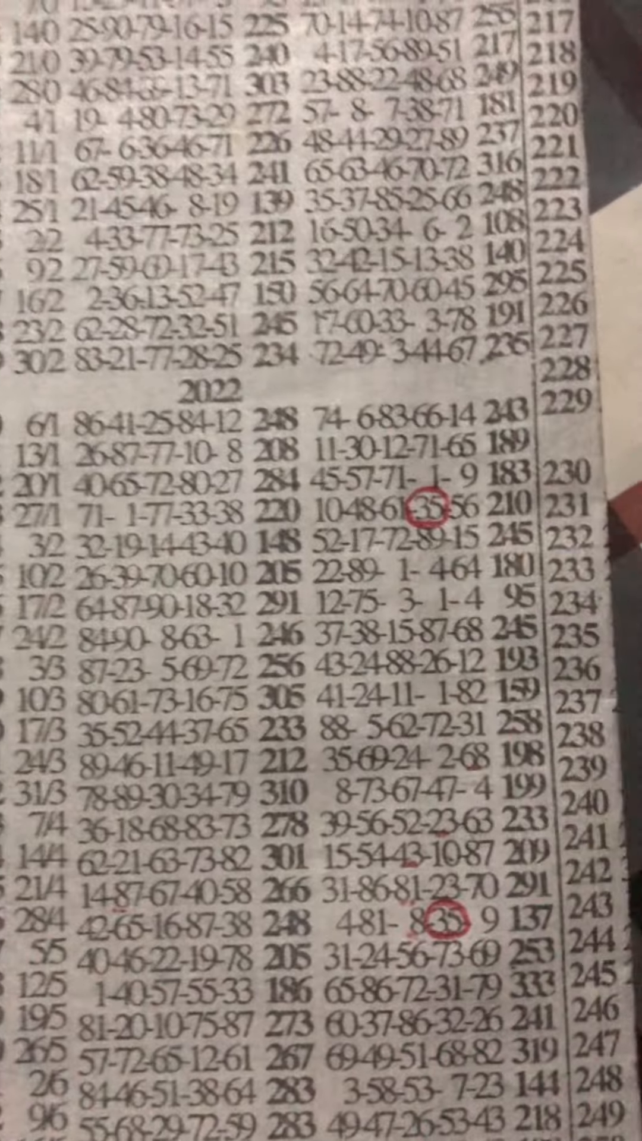